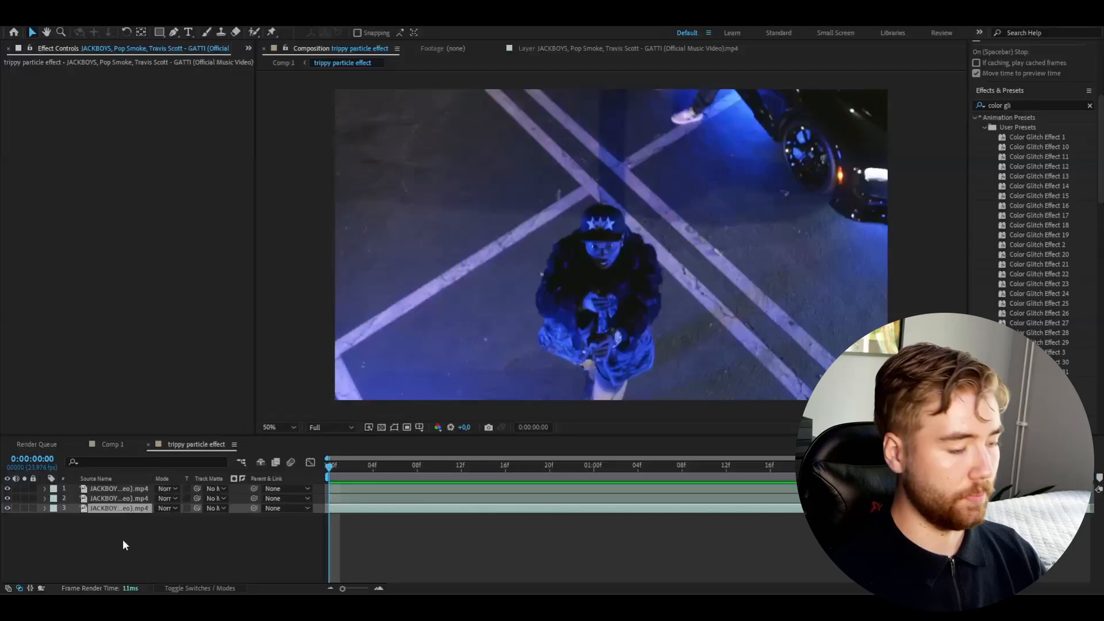
Select the rotoscoped rapper layer to receive CC Ball Action.
click(116, 498)
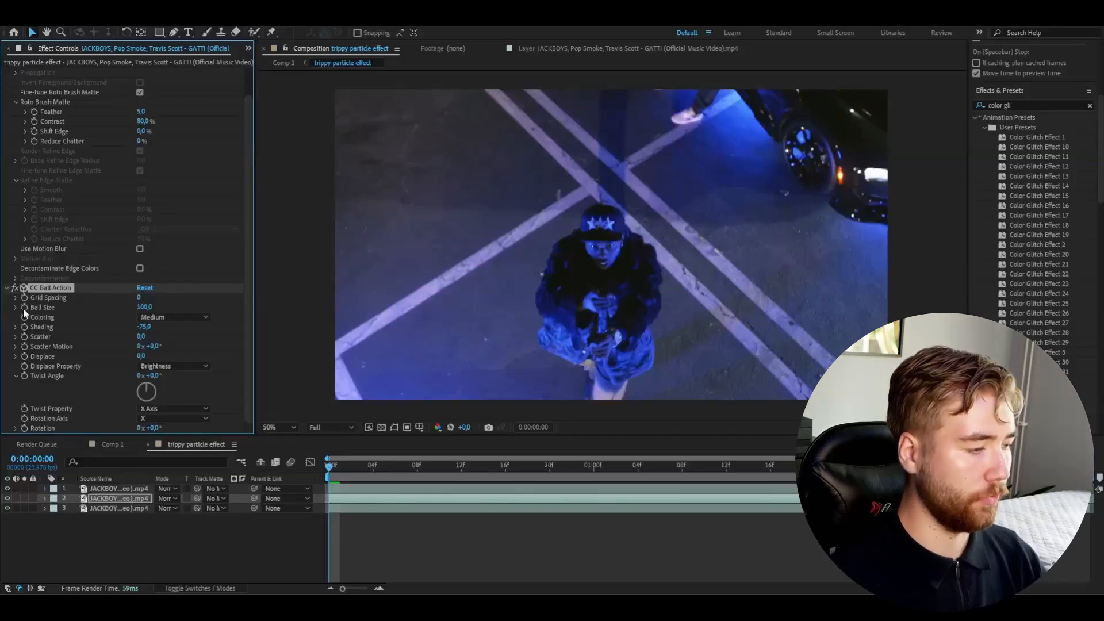
Set CC Ball Action ball size to 65 and drive displacement by Saturation.
double_click(147, 308)
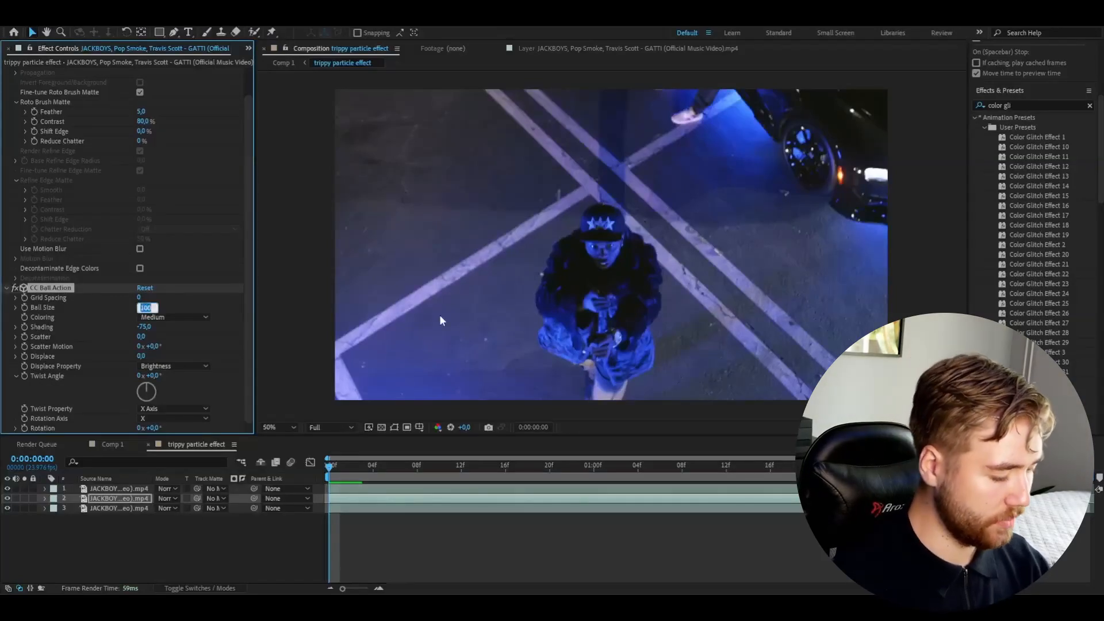
text(65.0)
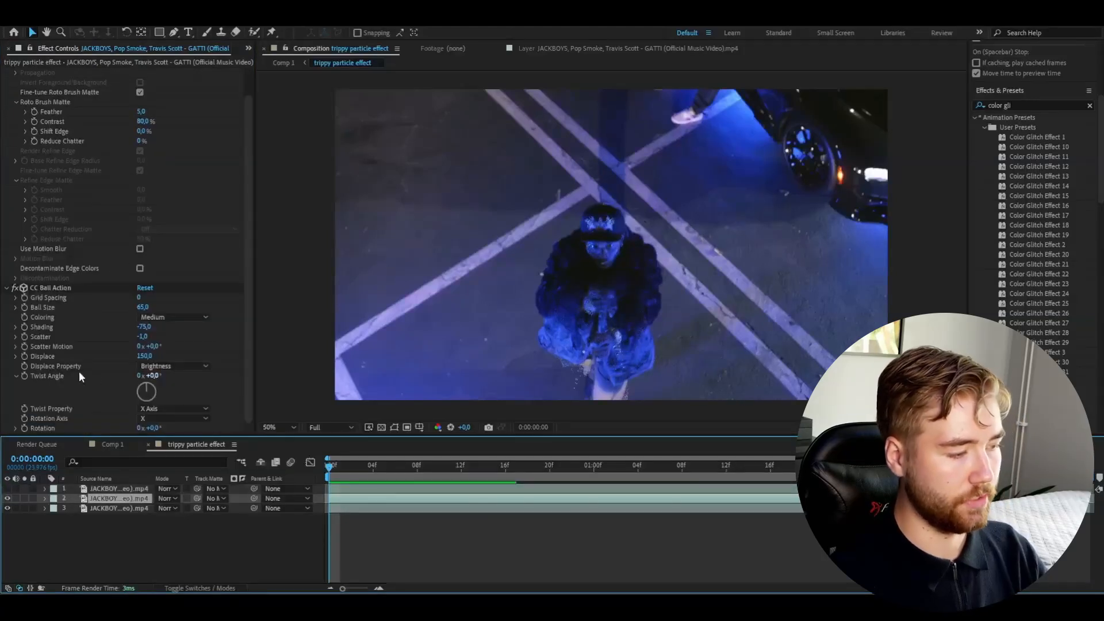
click(172, 366)
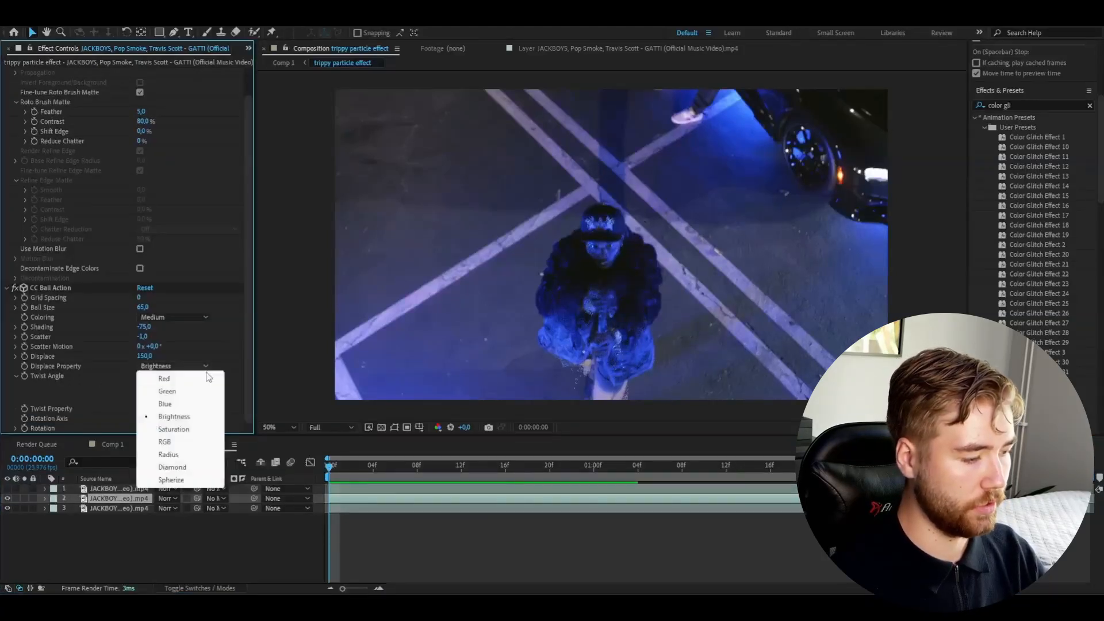
click(173, 429)
text(time*1)
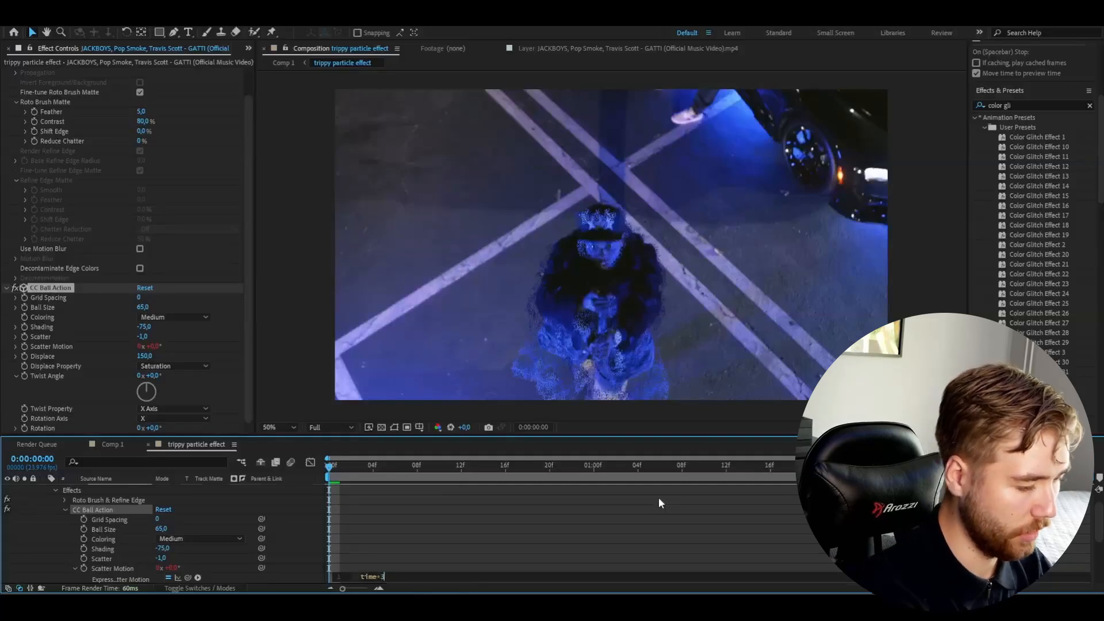
Commit the time expression on Scatter Motion so particles animate continuously.
click(682, 465)
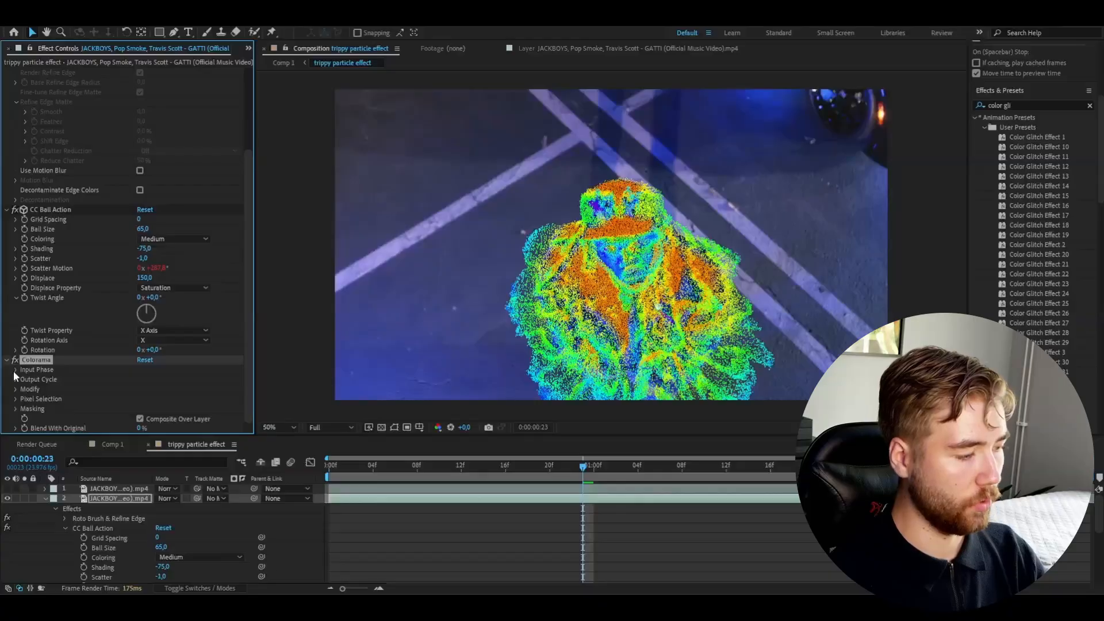
Expand Colorama's Input Phase and give Phase Shift a 'time' expression.
click(15, 369)
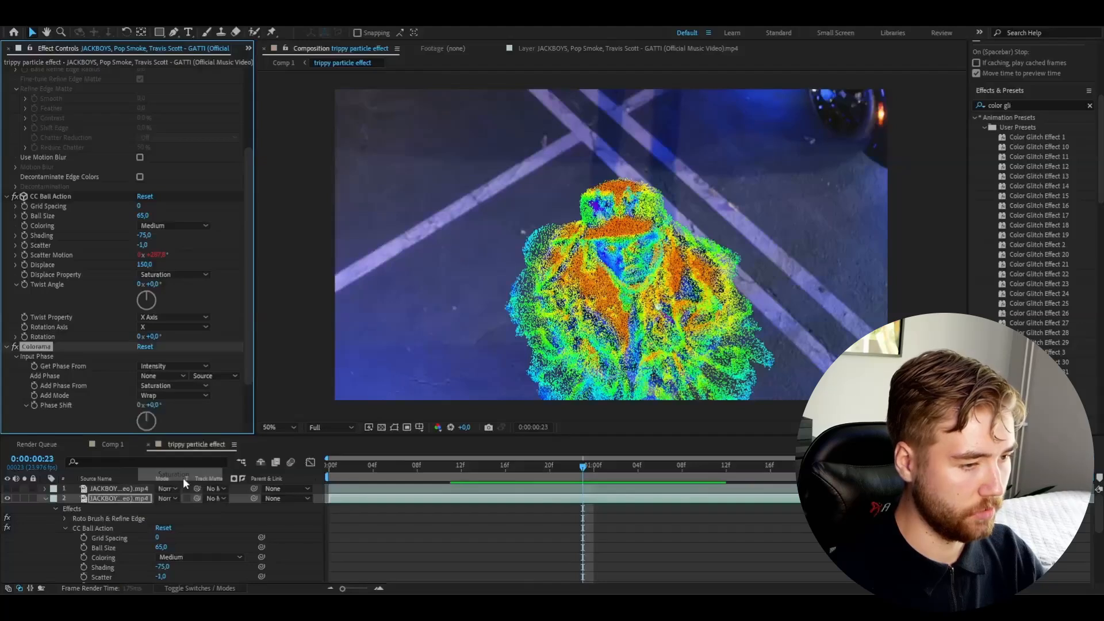
scroll(down, 3)
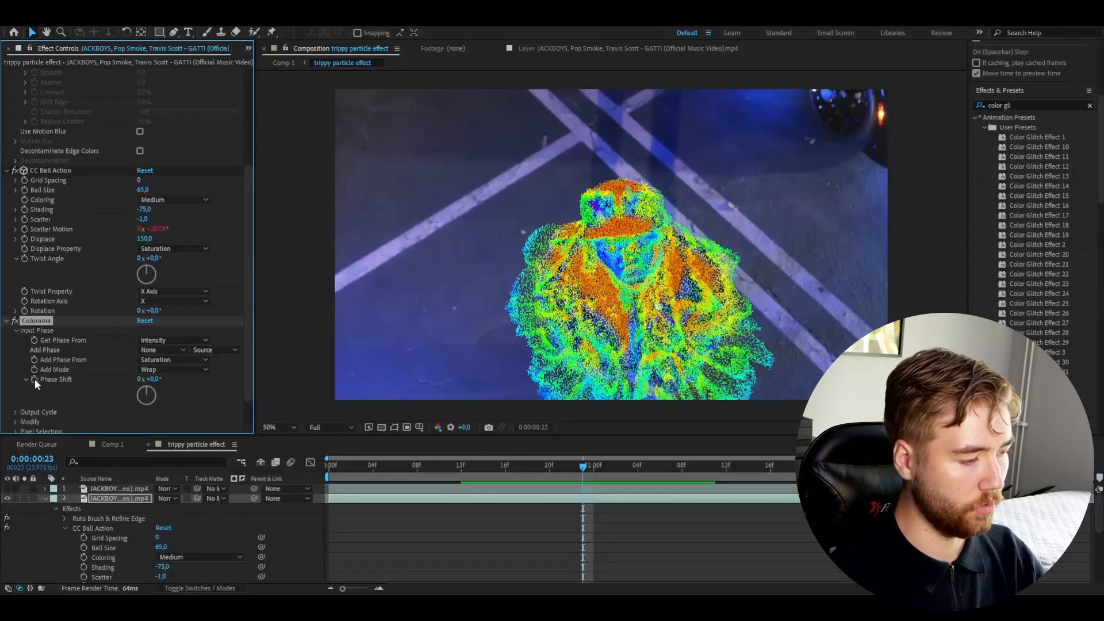
text(time*1000)
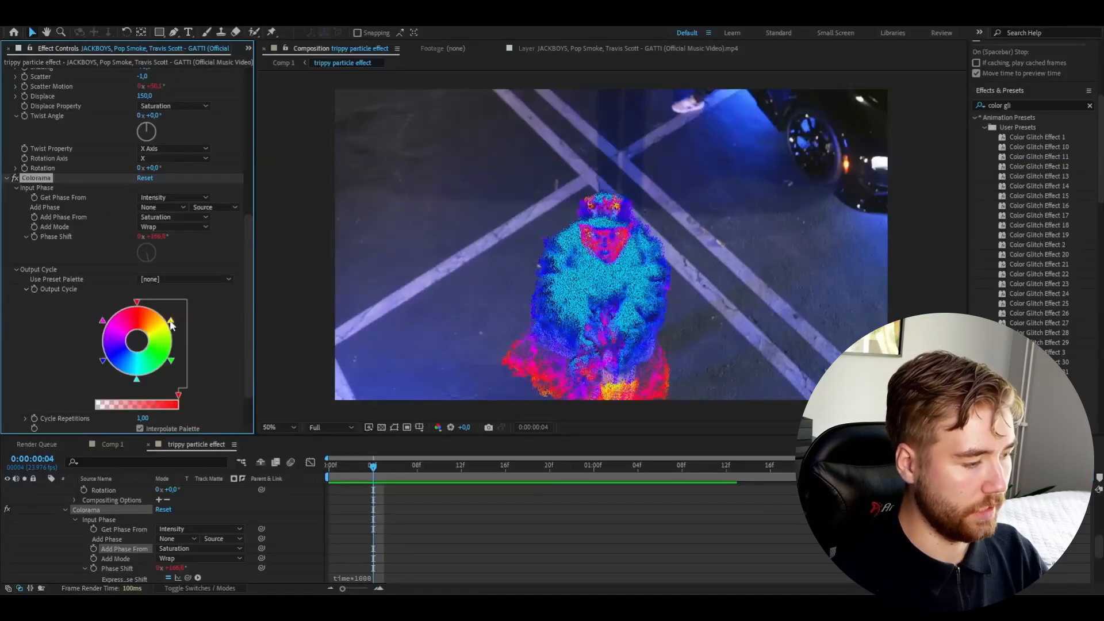
Recolor Colorama's red output-cycle stop to blue (1800FF).
click(135, 301)
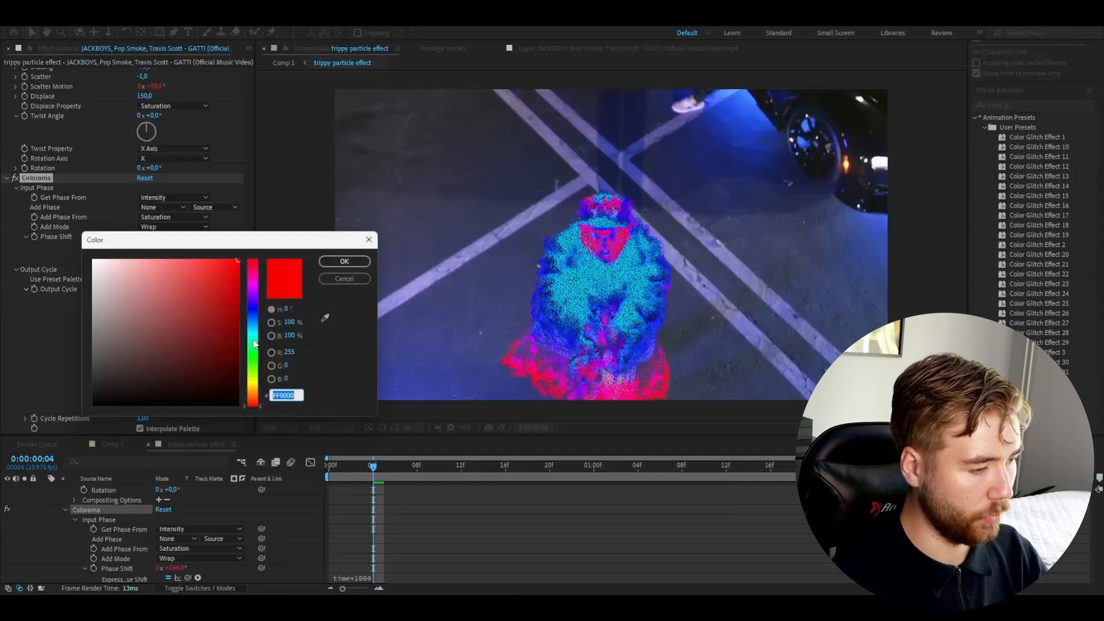
click(344, 261)
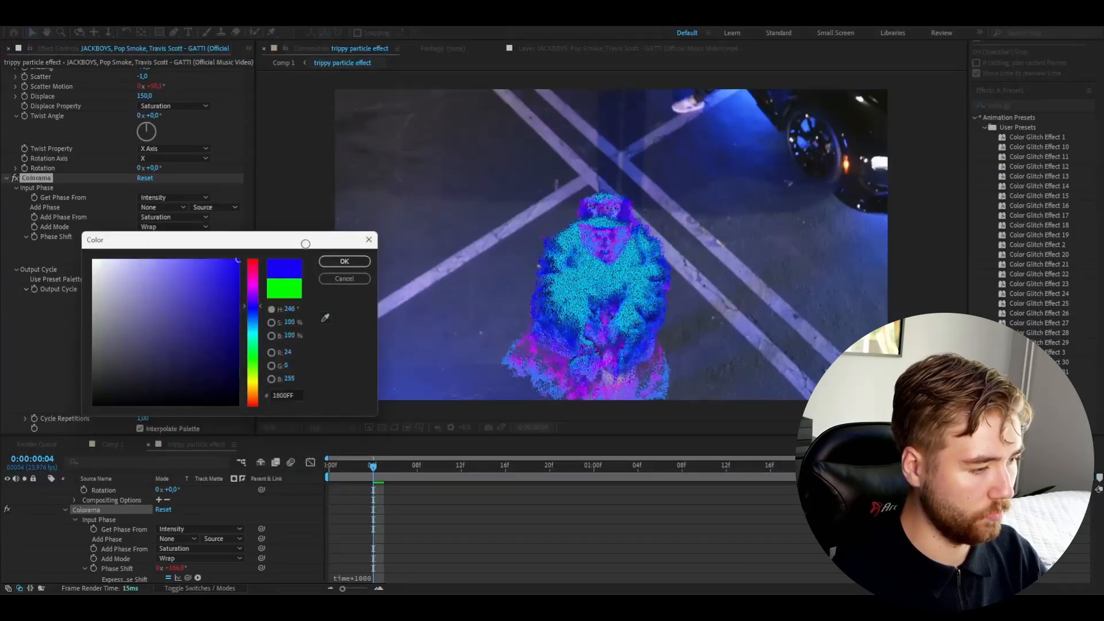
click(344, 261)
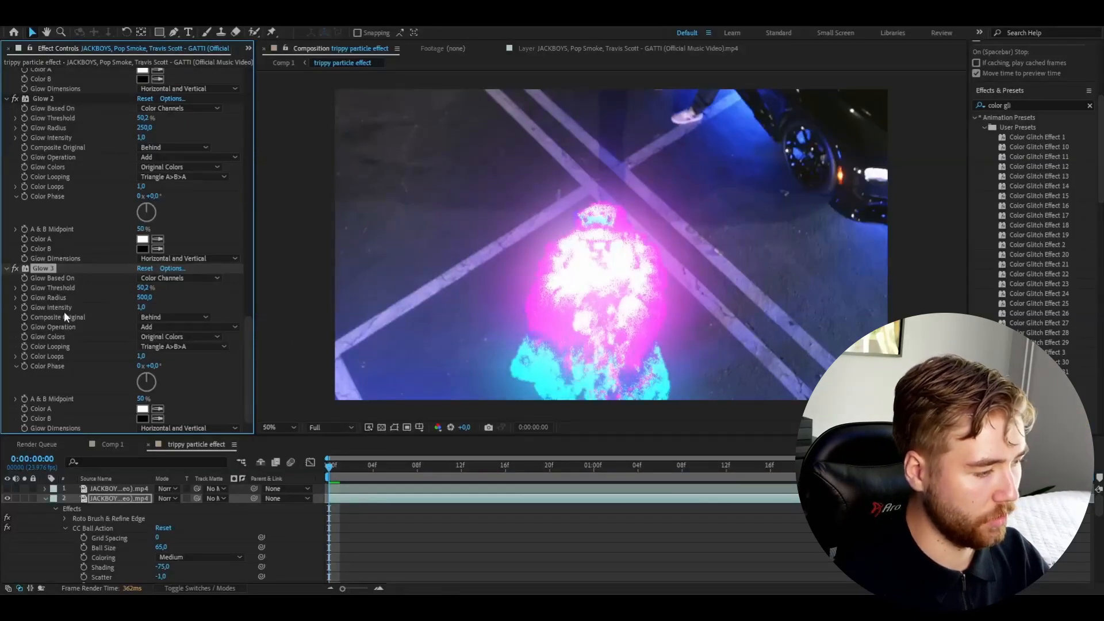
Adjust the stacked Glow effects, raising Glow Radius on later copies.
click(141, 307)
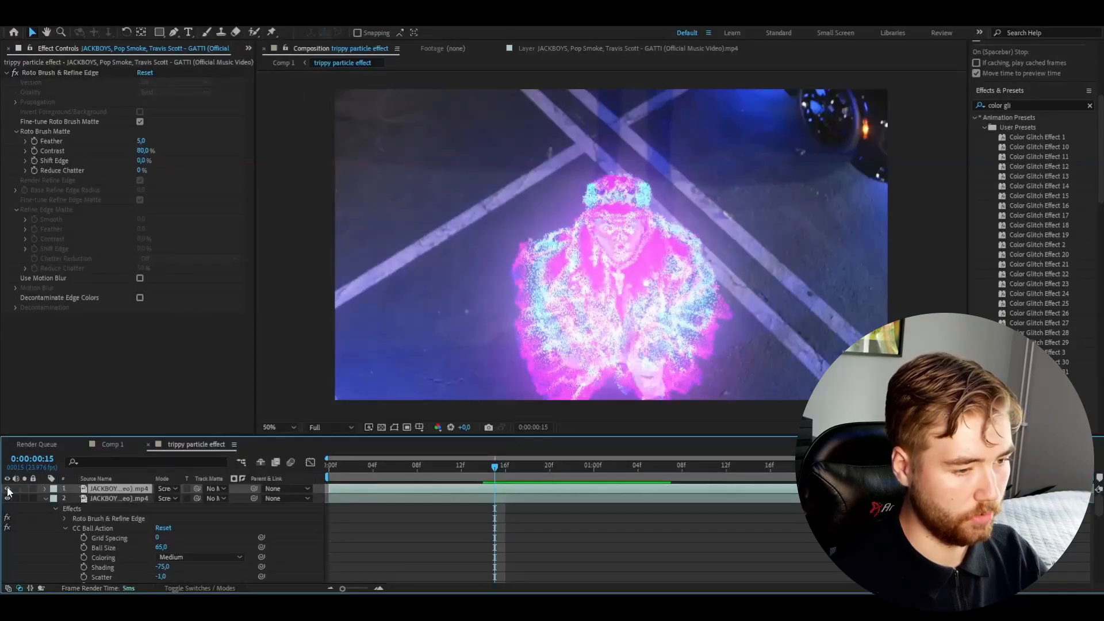
Toggle the eye switches of the Screen-blended particle layers.
drag(494, 465, 327, 464)
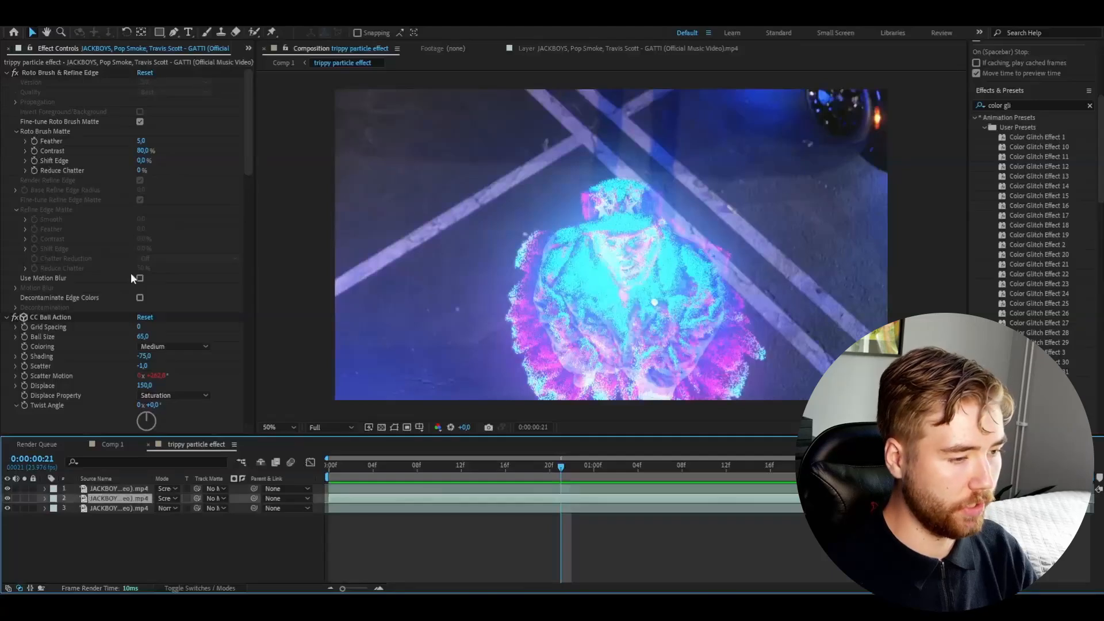
scroll(down, 3)
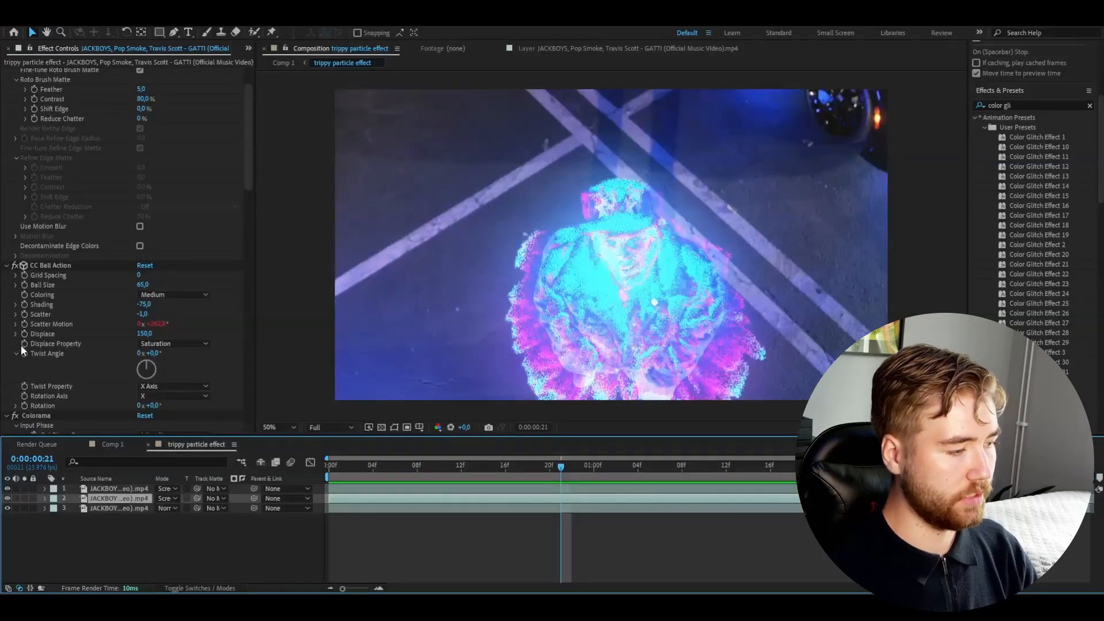